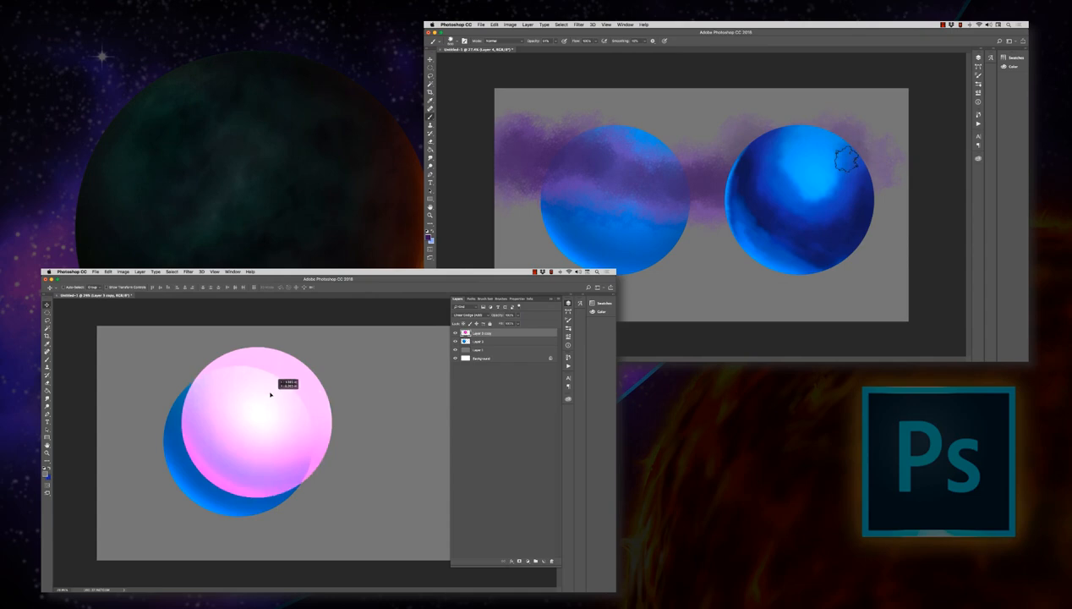
Begin saving the current small round brush as a new preset named 'Star Brush 1'
left_click(465, 314)
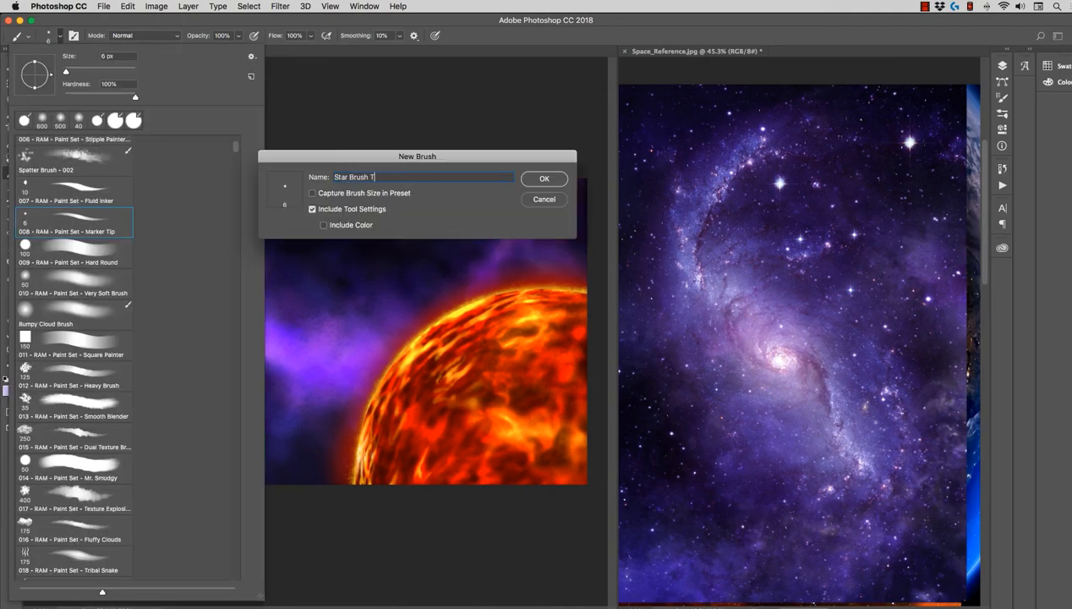
Save the star preset with size jitter, 501% spacing, 1000% both-axes scattering and count 3
left_click(543, 178)
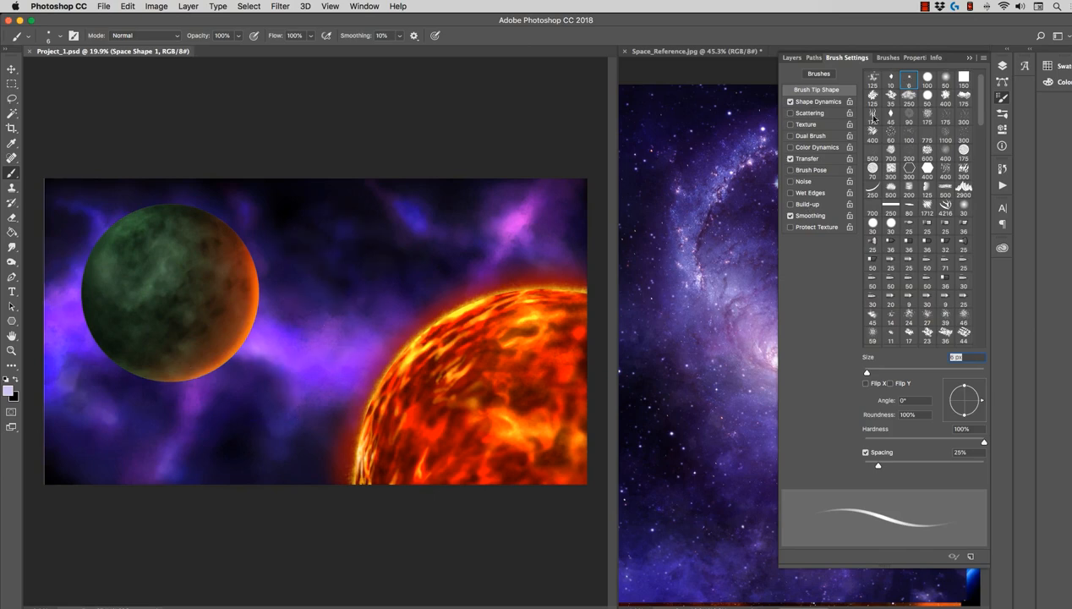
left_click(817, 101)
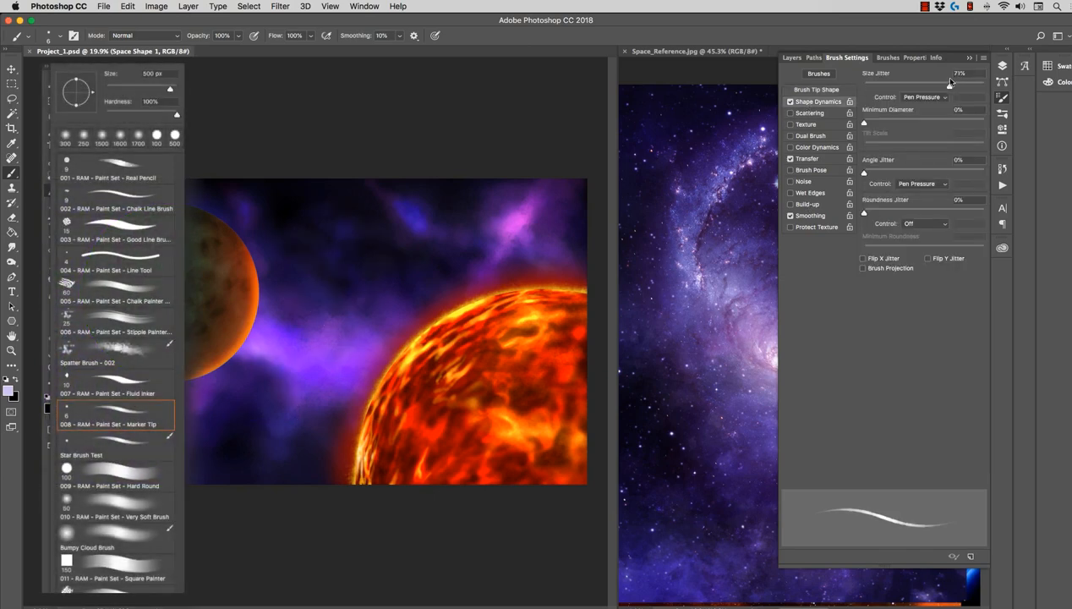
left_click(816, 90)
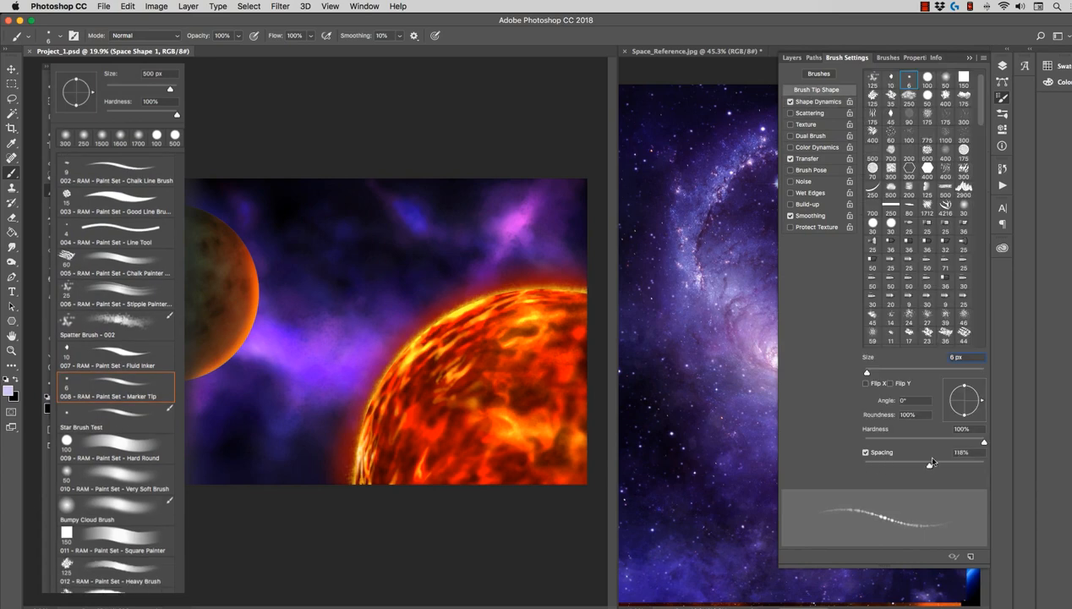
left_click(809, 112)
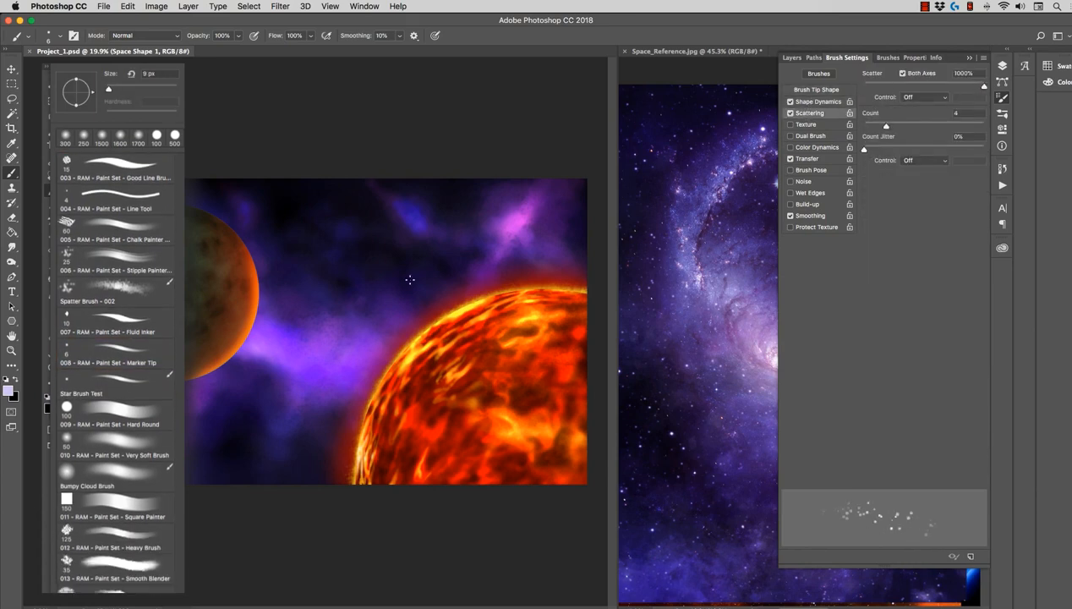
scroll("down", 3)
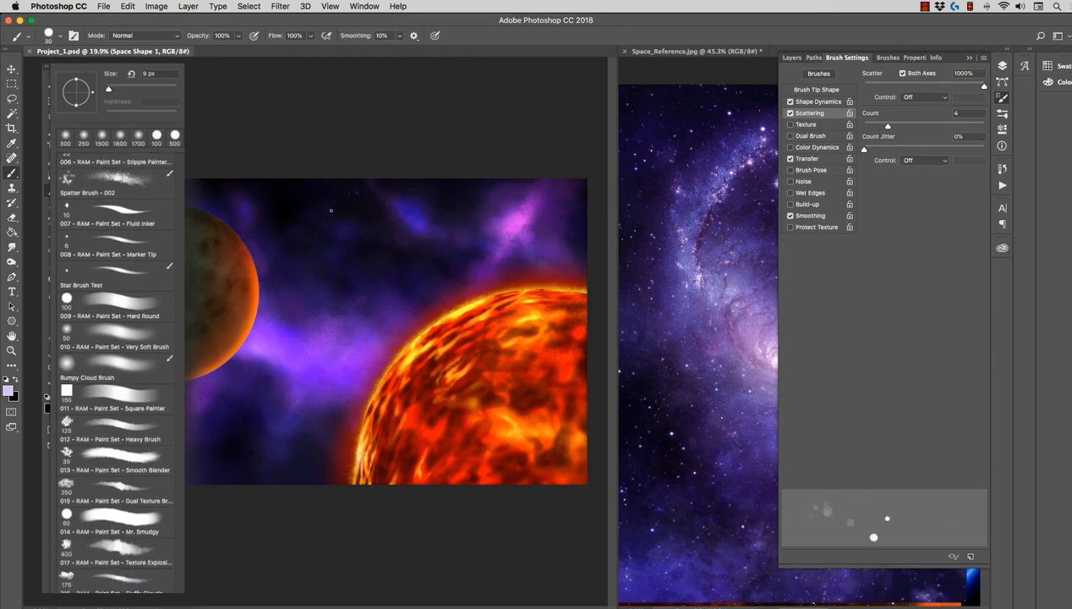
left_click(815, 89)
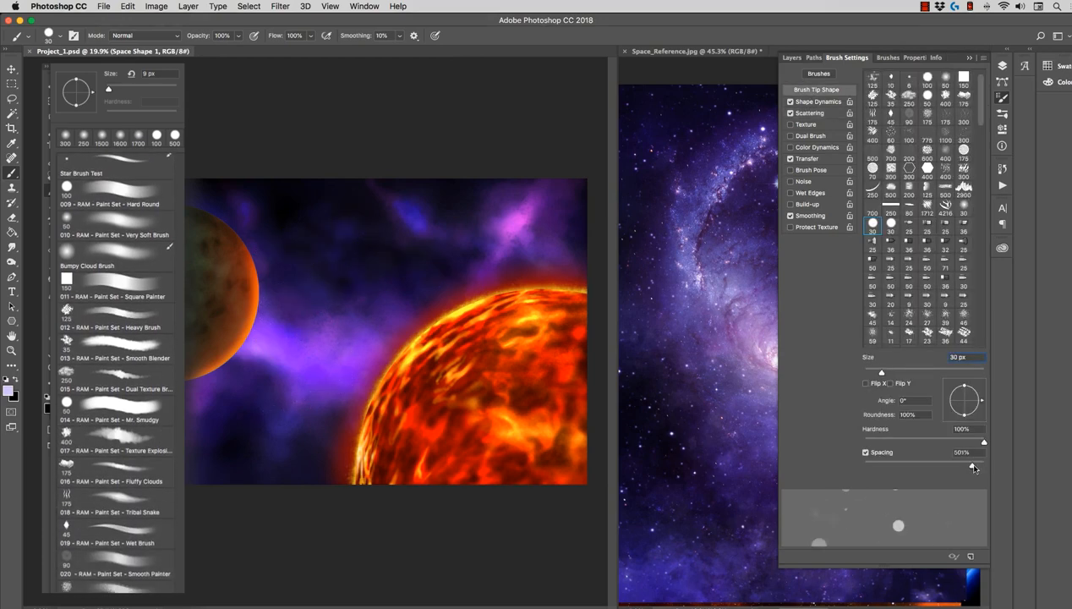
left_click(810, 112)
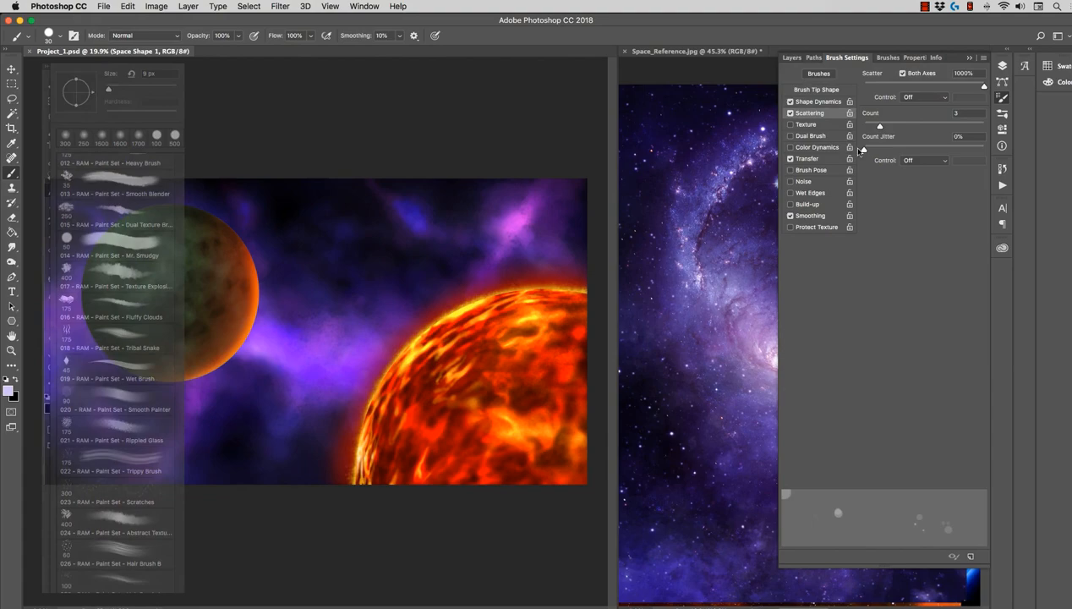